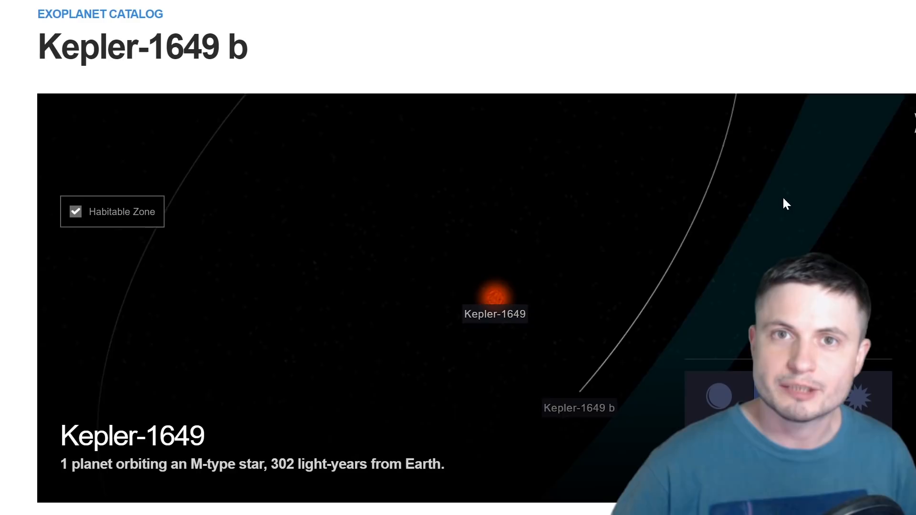
- Navigate from the Kepler-1649 b page to the Search Kepler Stellar Data form
{"action": "left_click", "coordinate": [579, 408]}
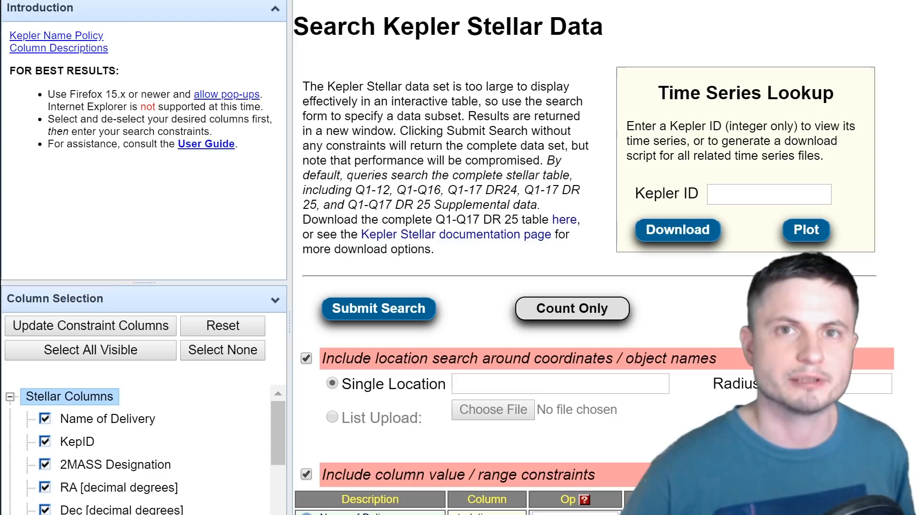
- Plot Kepler ID 11176166's flux time series, zoom the early light curve, and compute its periodogram peaking near 19 days
{"action": "left_click", "coordinate": [378, 309]}
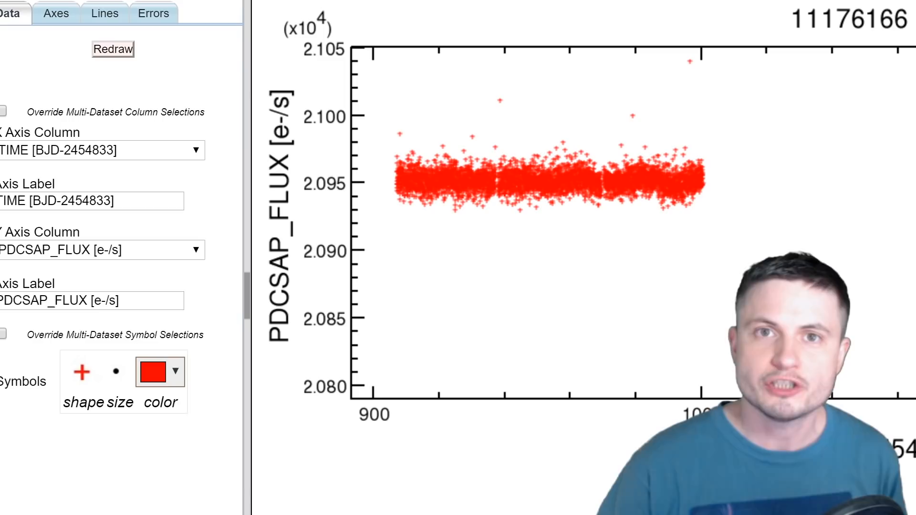
{"action": "left_click_drag", "start_coordinate": [391, 136], "coordinate": [713, 216]}
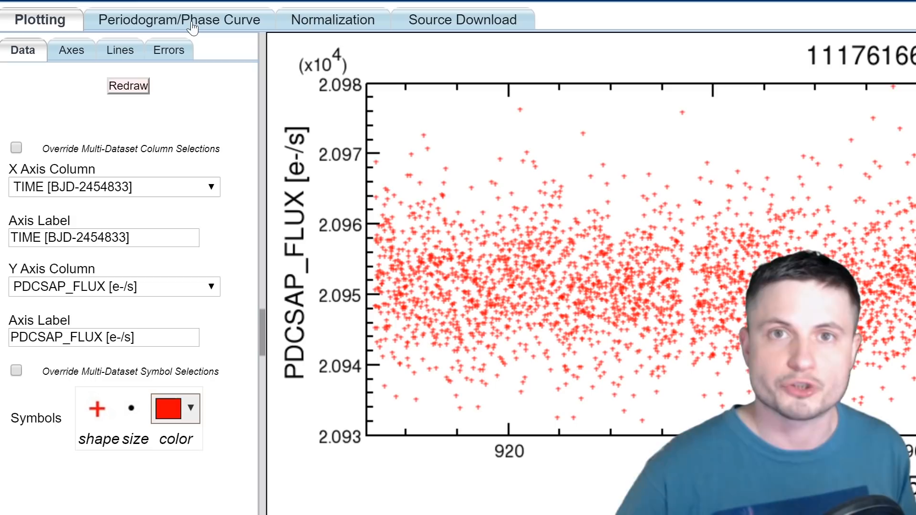
{"action": "left_click", "coordinate": [178, 20]}
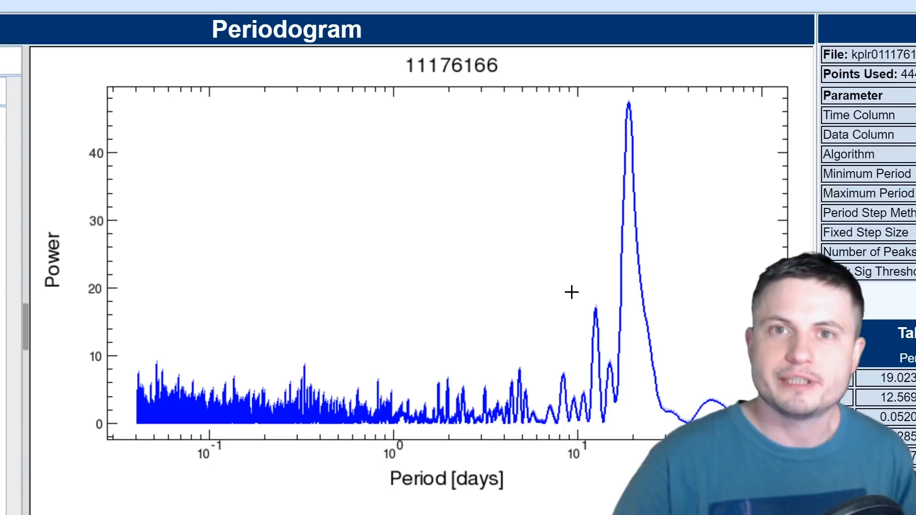